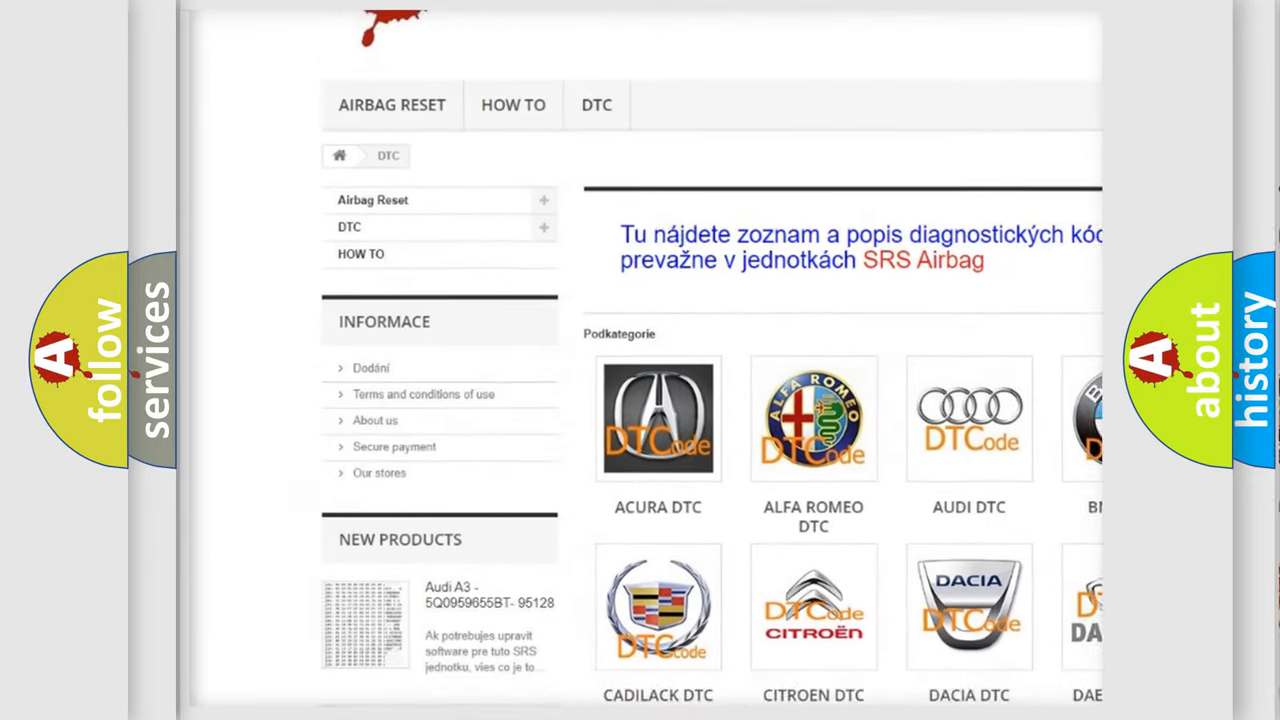
{"action": "scroll", "scroll_direction": "down", "scroll_amount": 3}
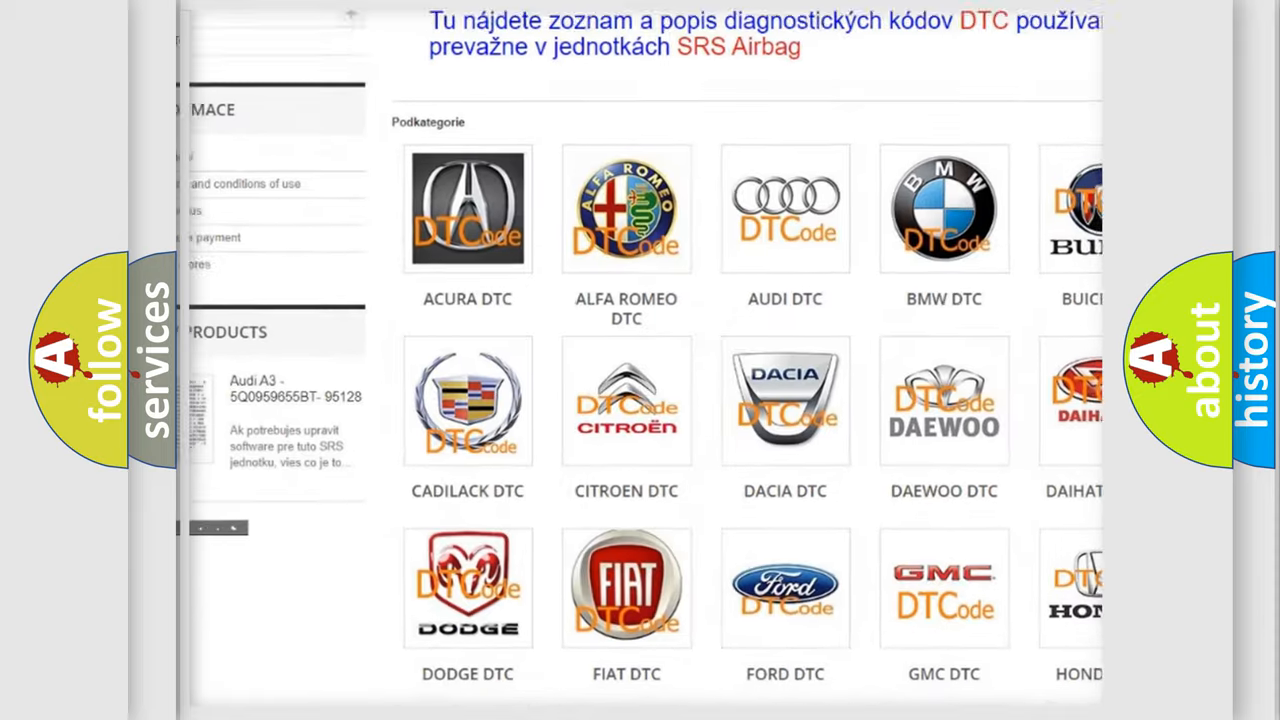
{"action": "scroll", "scroll_direction": "down", "scroll_amount": 3}
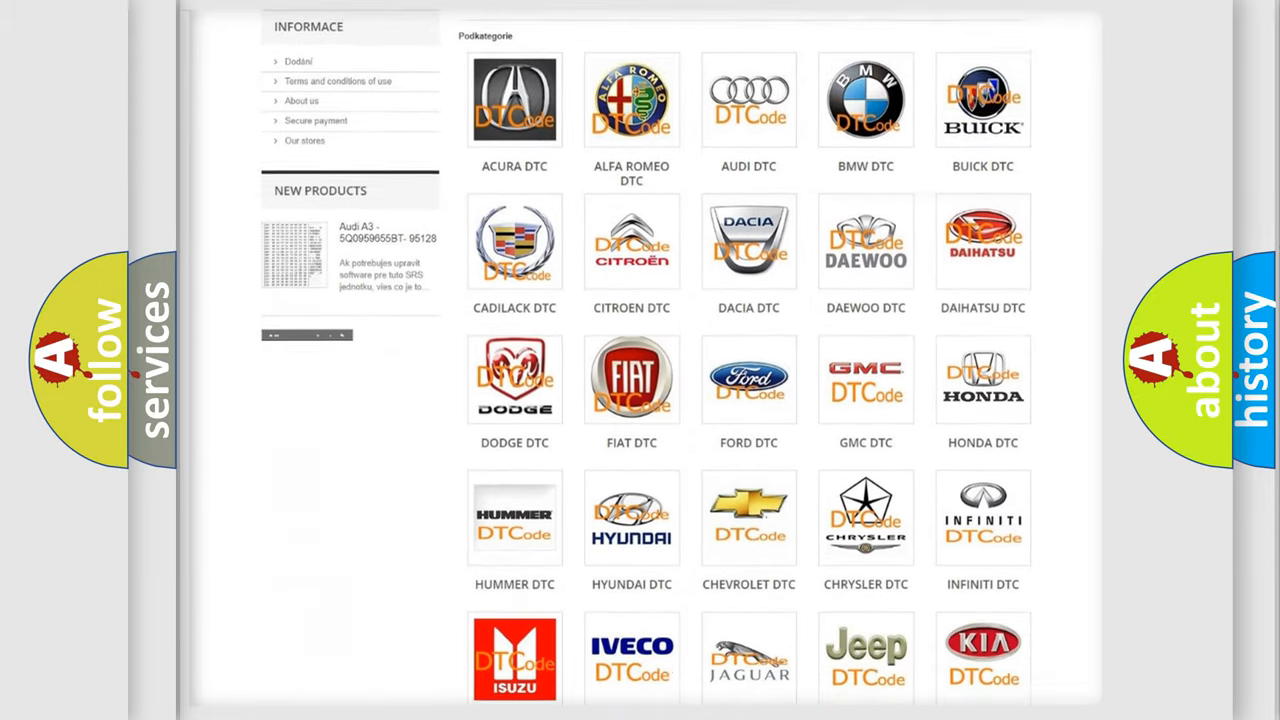
{"action": "scroll", "scroll_direction": "down", "scroll_amount": 3}
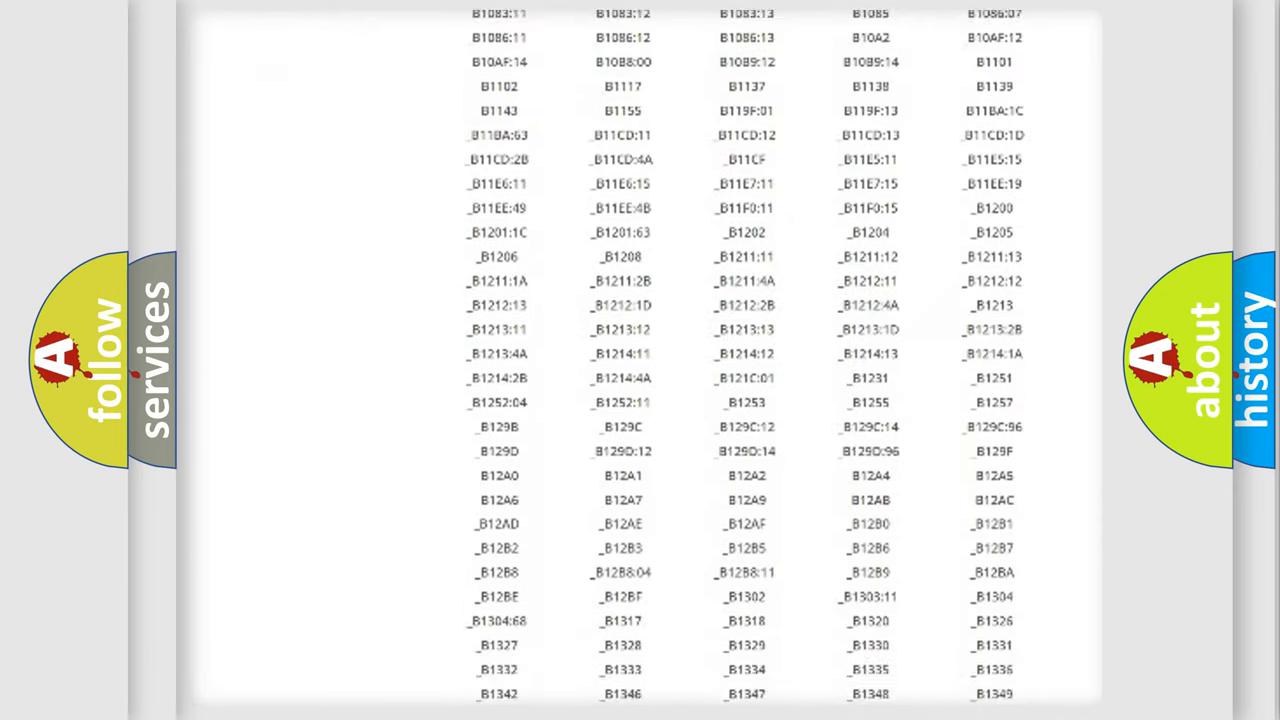
{"action": "scroll", "scroll_direction": "down", "scroll_amount": 3}
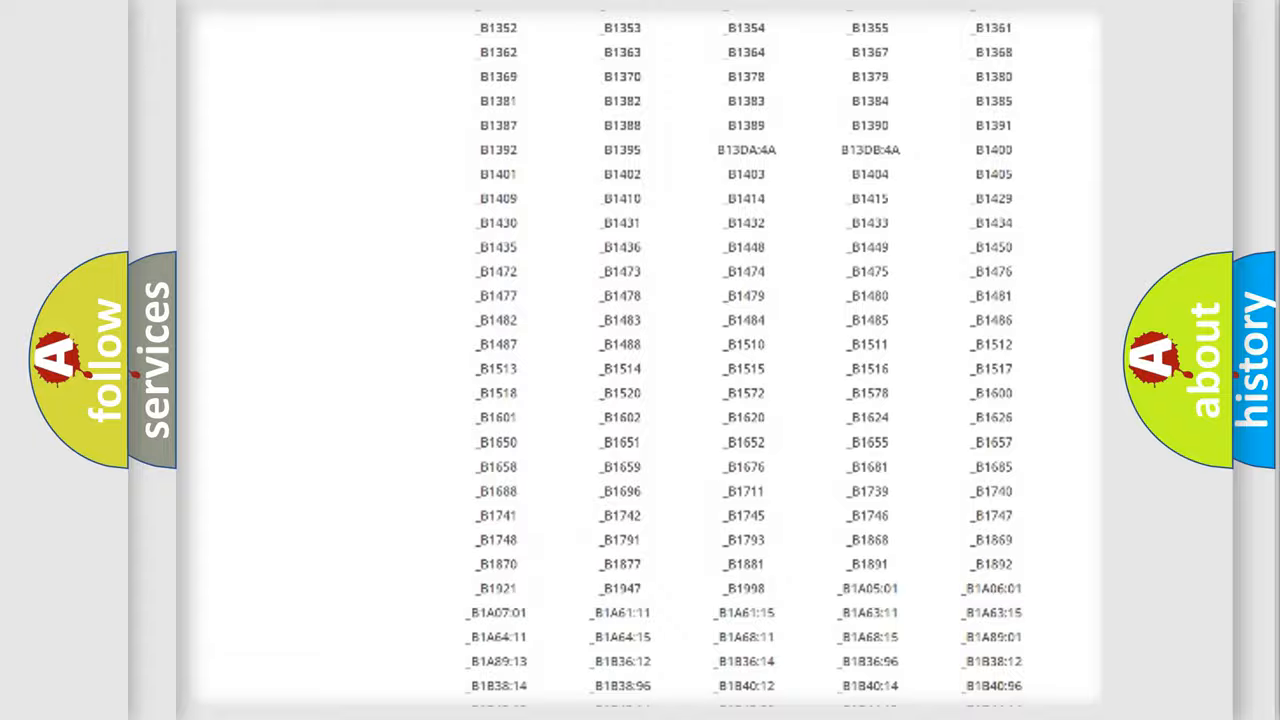